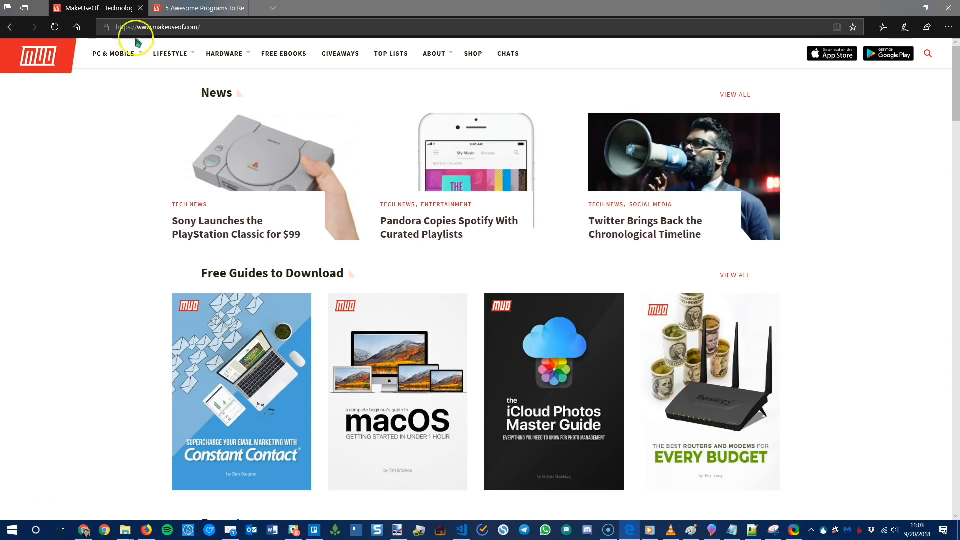
Switch Edge to the '5 Awesome Programs to Replace Default Windows Software and Apps' tab.
left_click(196, 8)
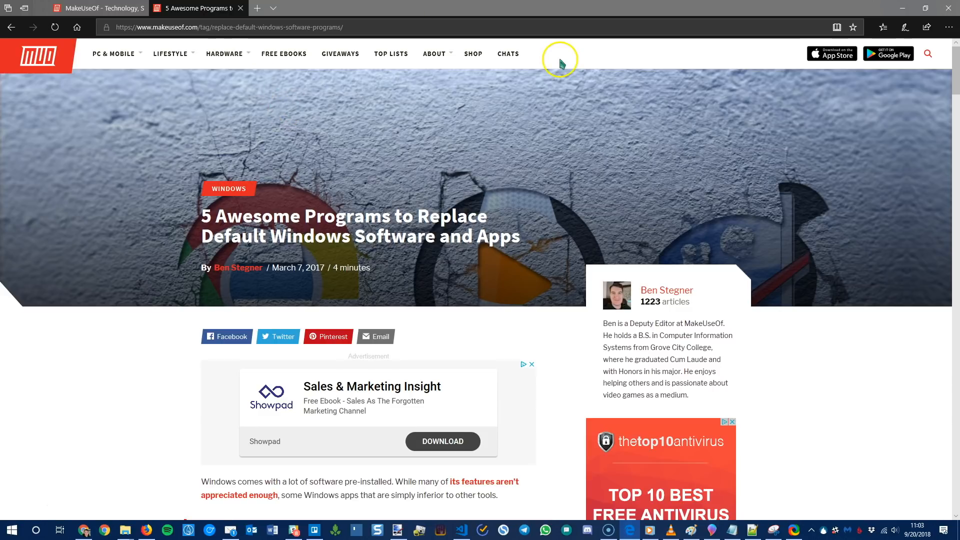
left_click(950, 27)
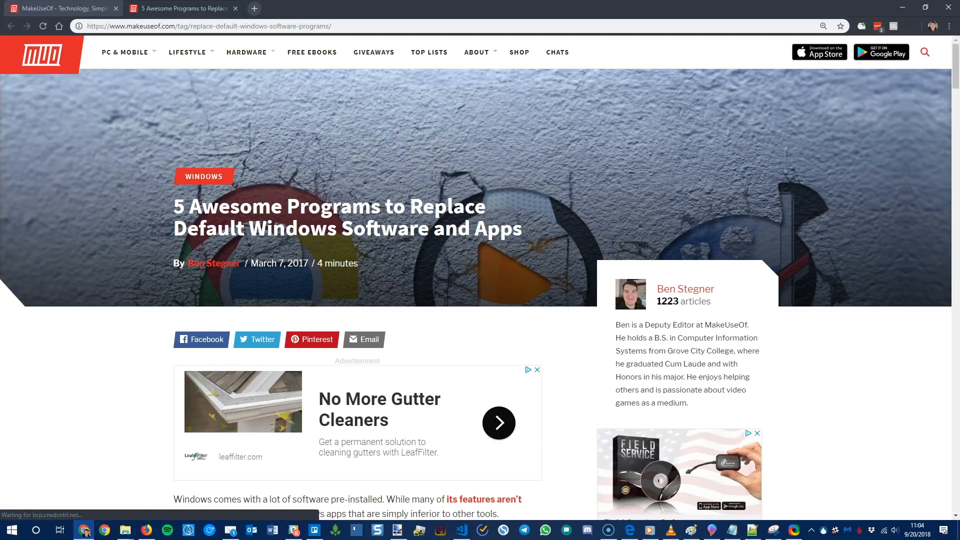
Scroll the replacement-programs article in Chrome and launch Windows Media Player from the taskbar.
scroll("down", 3)
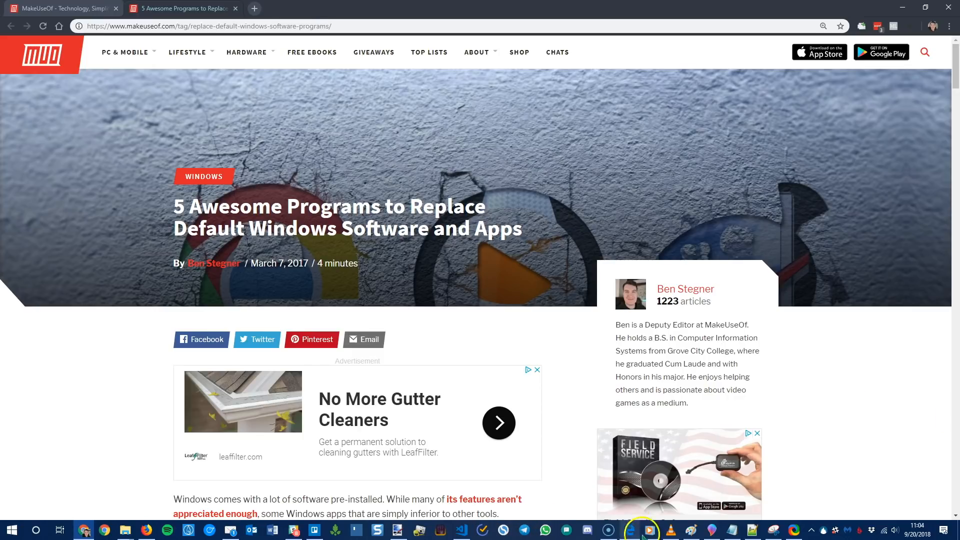
left_click(643, 530)
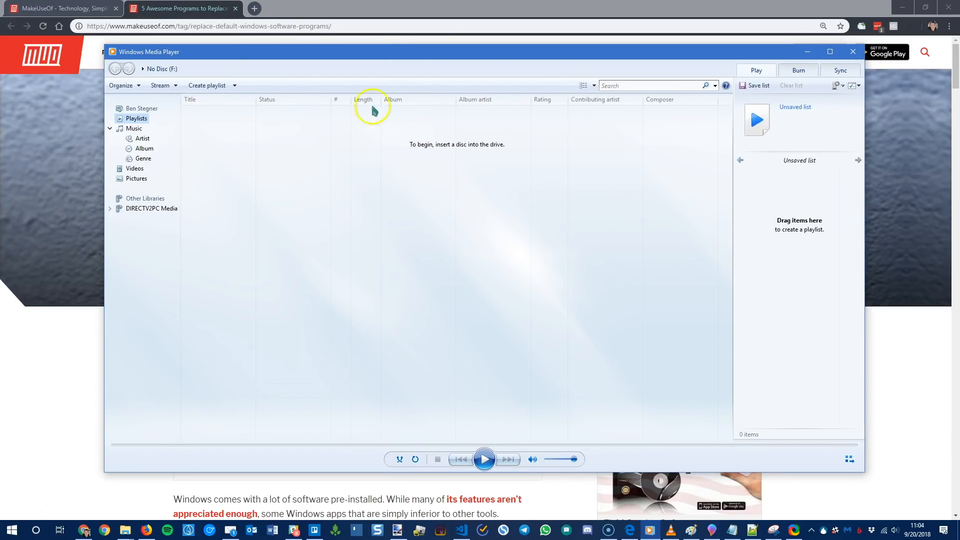
mouse_move(651, 186)
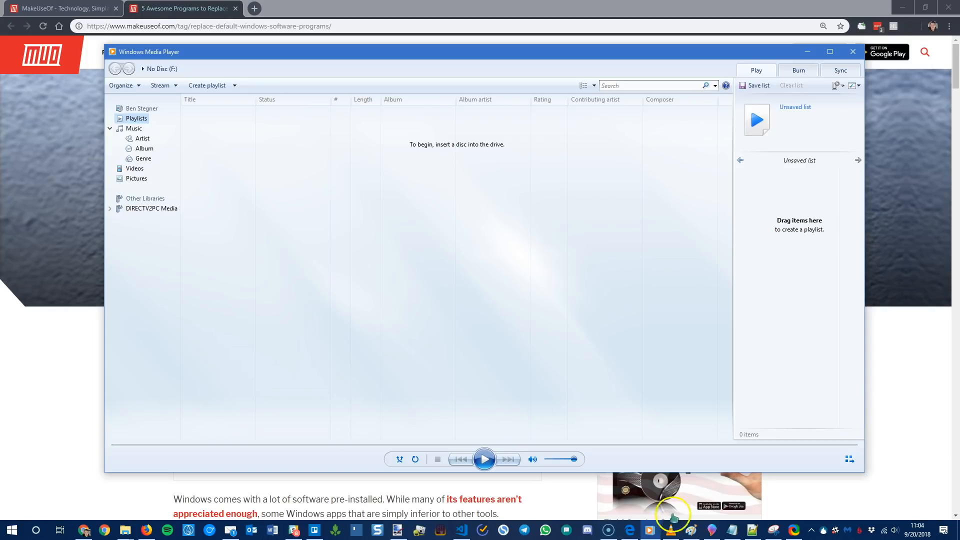
Launch VLC as the replacement media player, then bring up Paint 3D.
left_click(671, 530)
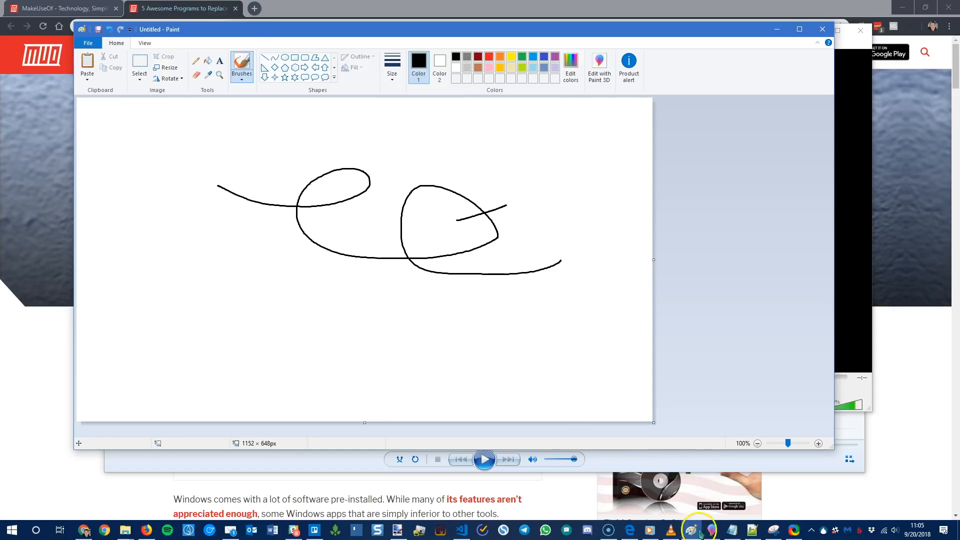
left_click(599, 68)
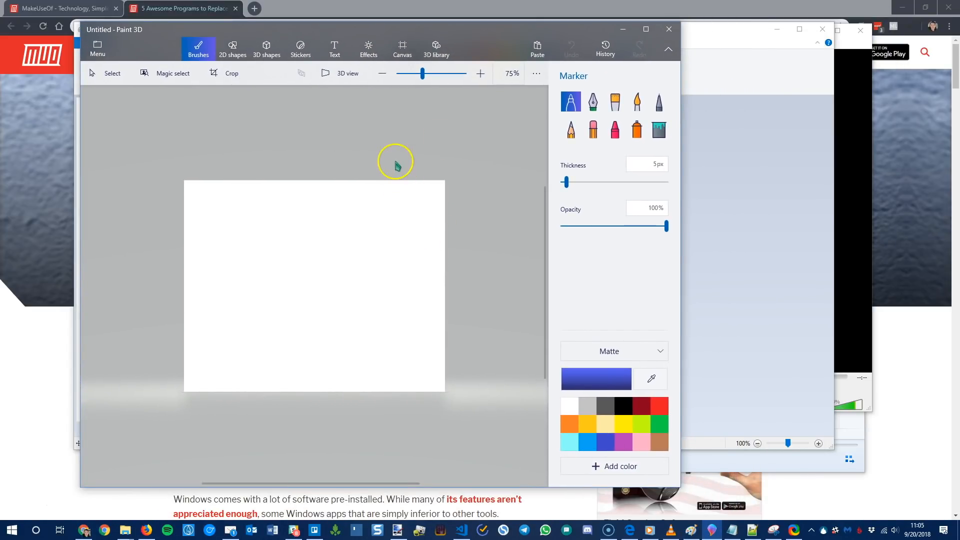
mouse_move(368, 67)
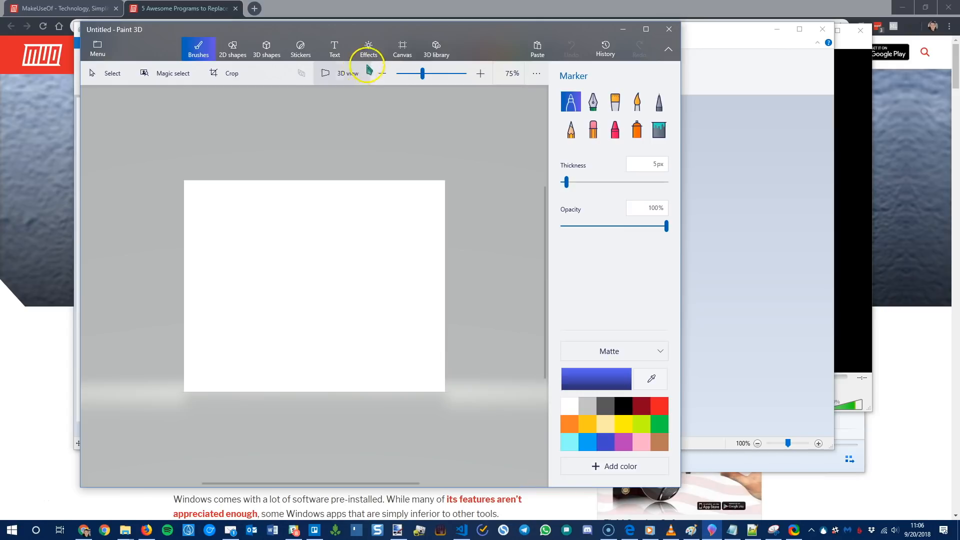
Show Paint 3D's filter and light wheel effects, then launch Paint.NET with a blank image.
left_click(368, 48)
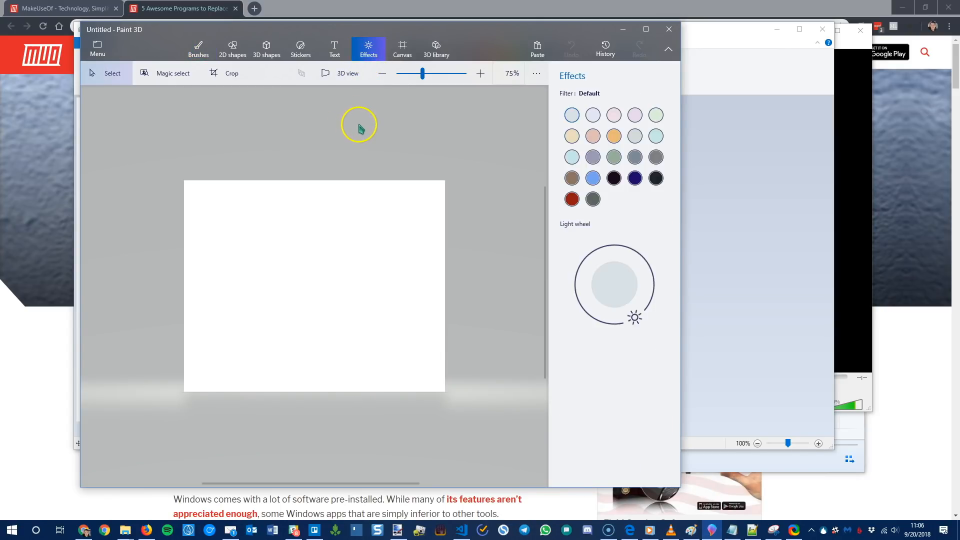
mouse_move(488, 155)
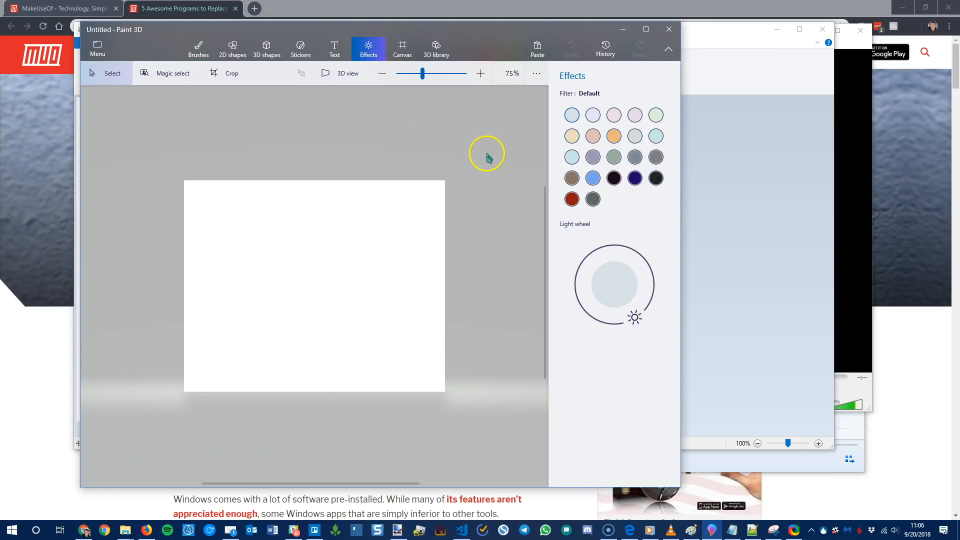
mouse_move(325, 78)
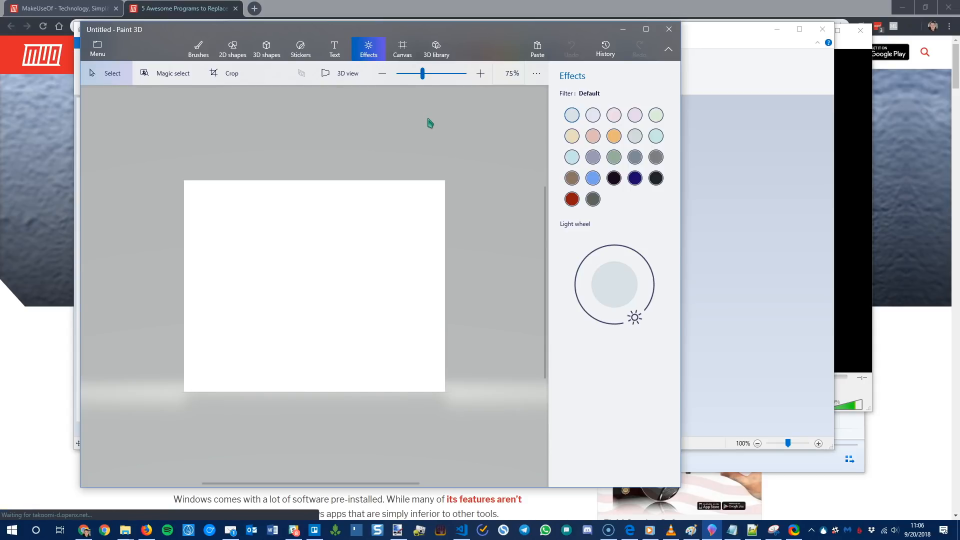
left_click(426, 167)
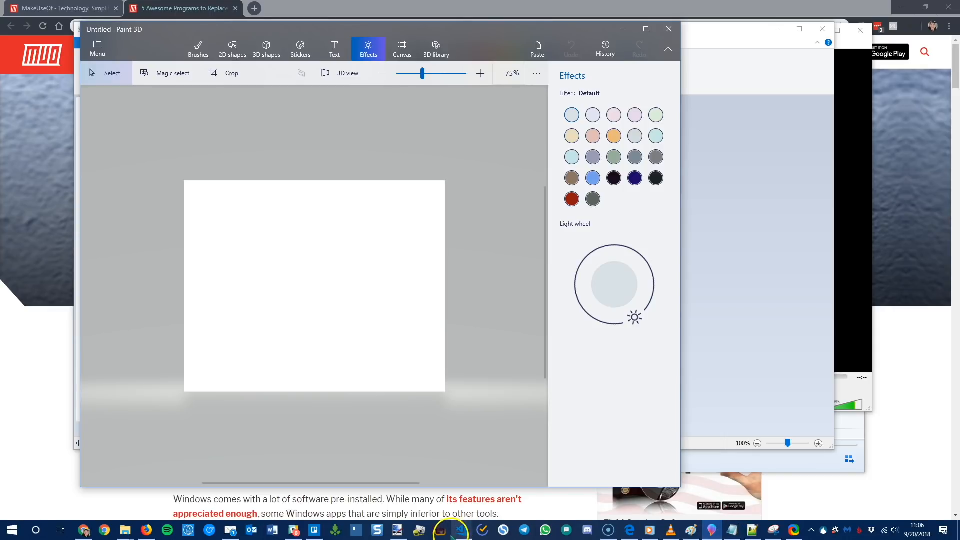
left_click(397, 530)
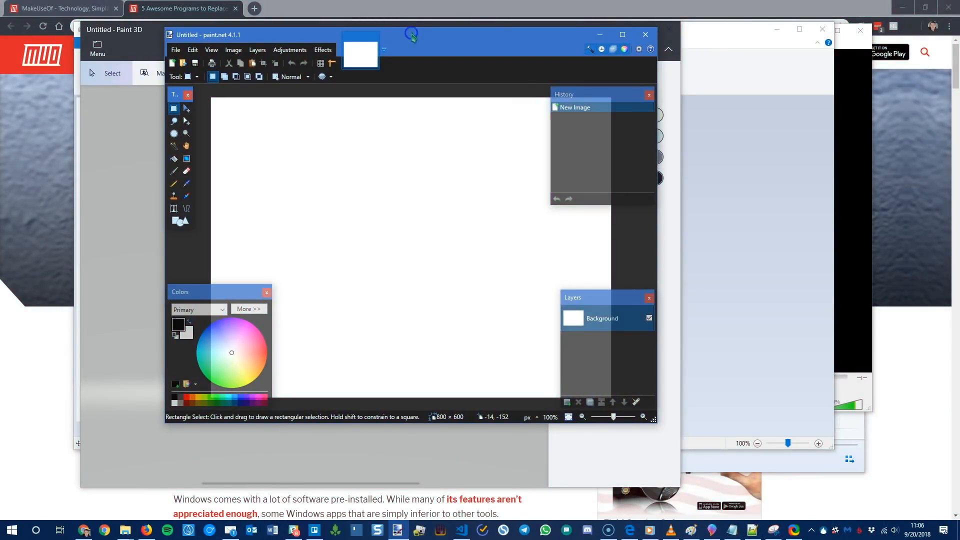
mouse_move(414, 38)
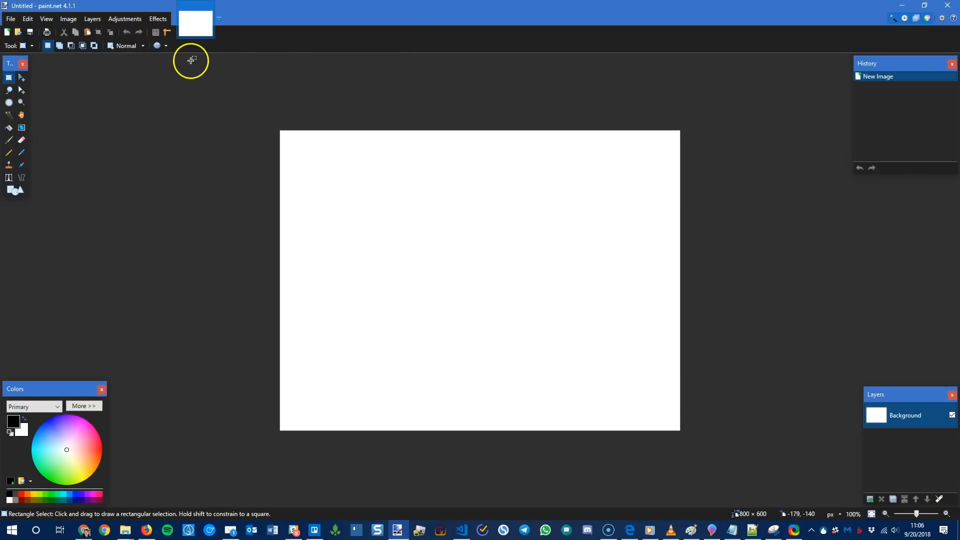
Browse Paint.NET's Layers, Adjustments and Effects menus without applying anything, then launch Notepad.
left_click(92, 19)
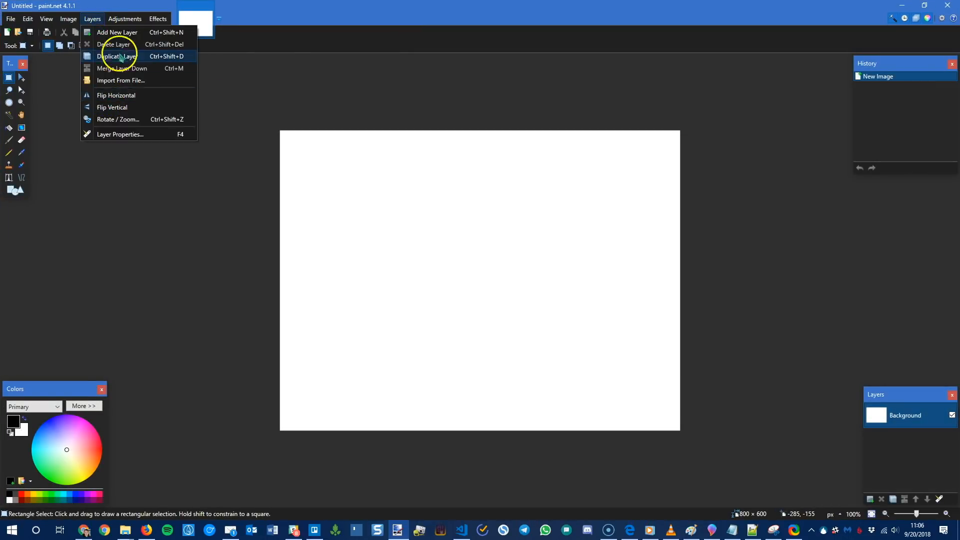
left_click(125, 19)
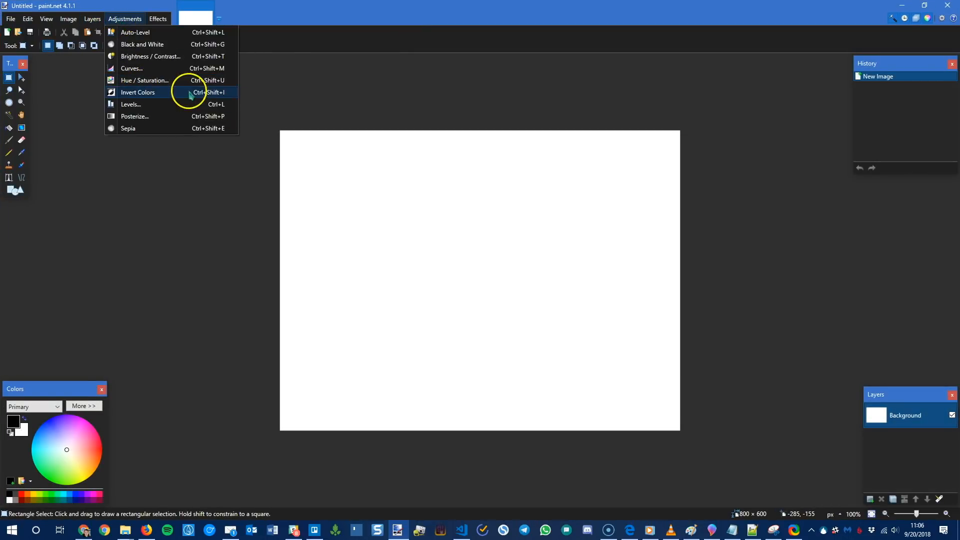
left_click(158, 18)
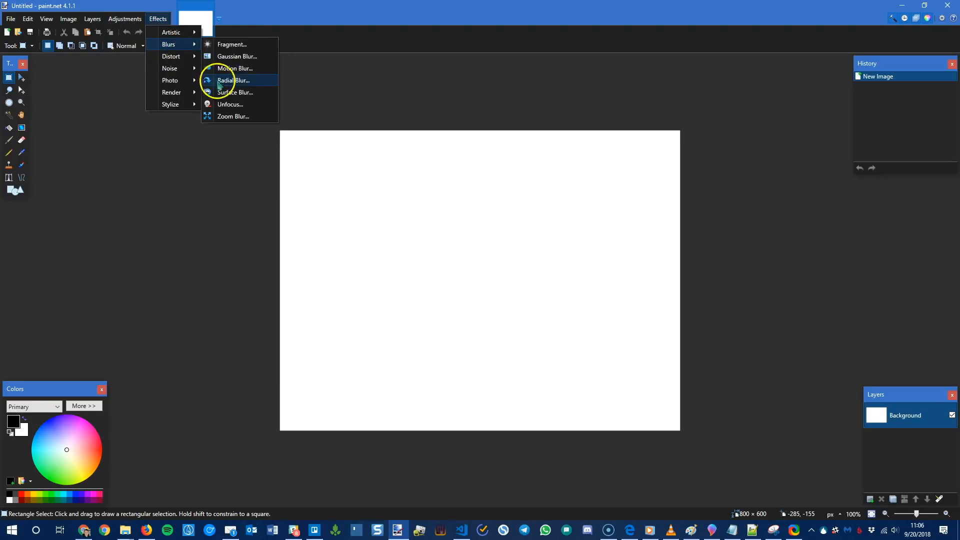
mouse_move(171, 68)
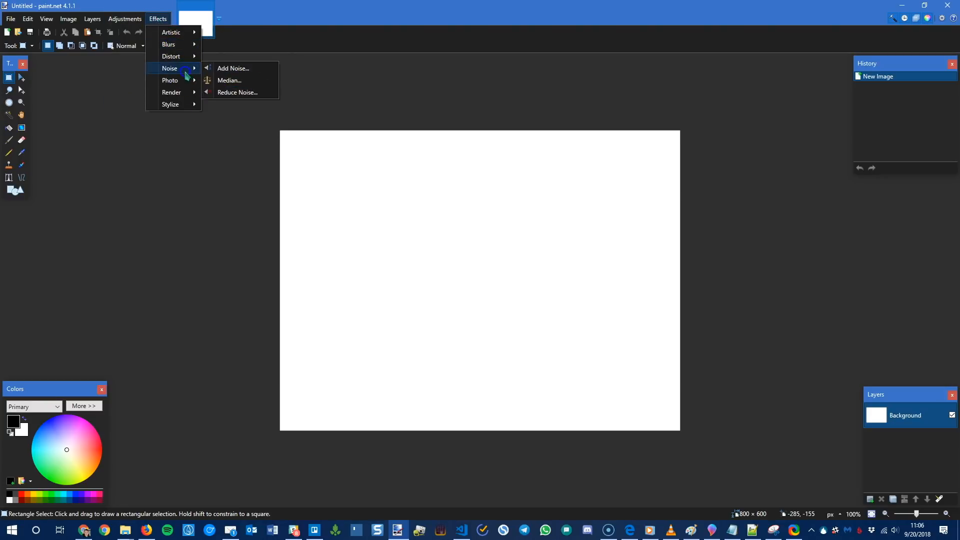
left_click(150, 166)
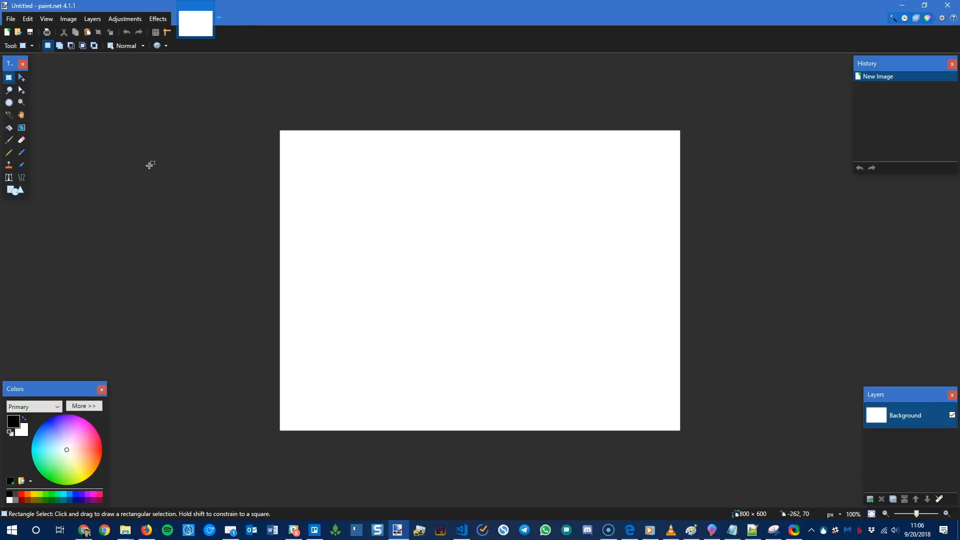
mouse_move(188, 191)
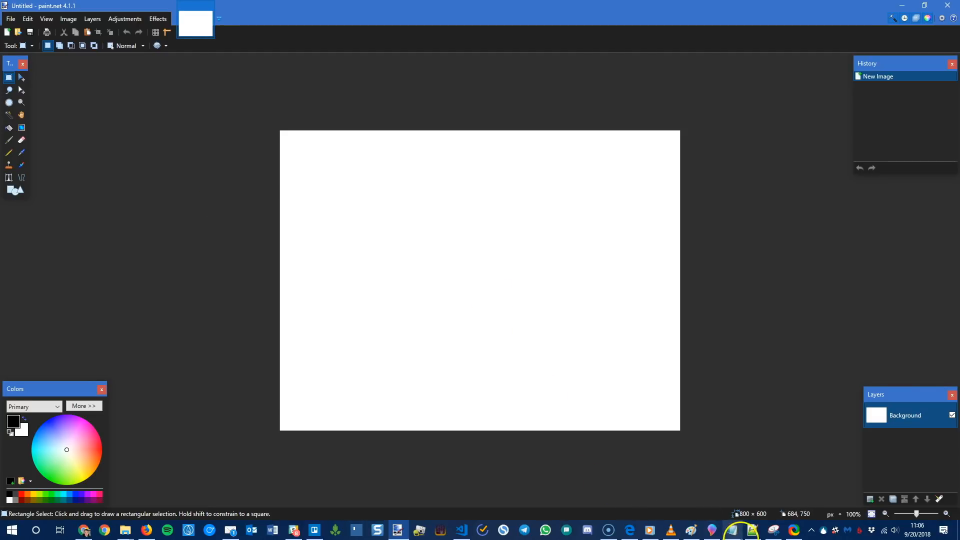
left_click(731, 530)
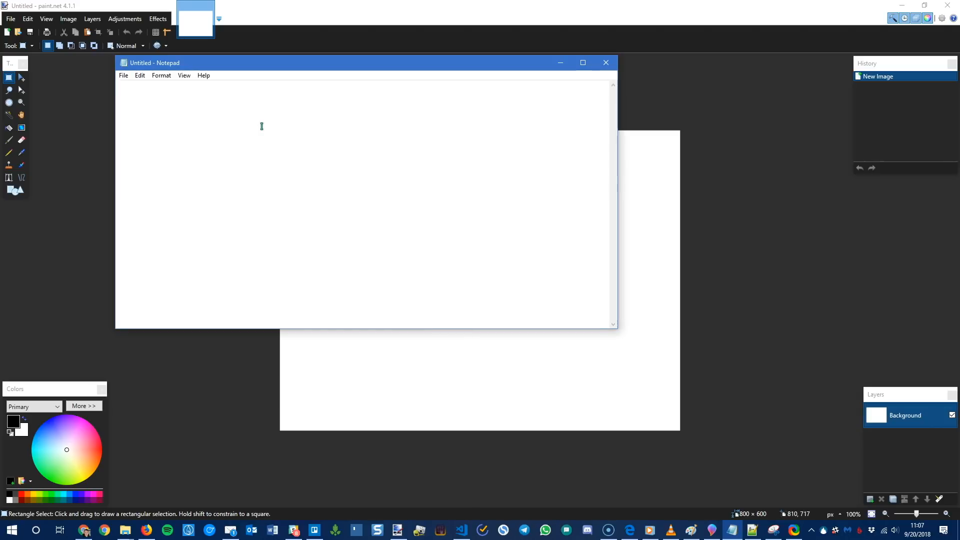
Type 'makeuseof notepad' in Notepad and look through its Help and Edit menus.
type("makeuseof n")
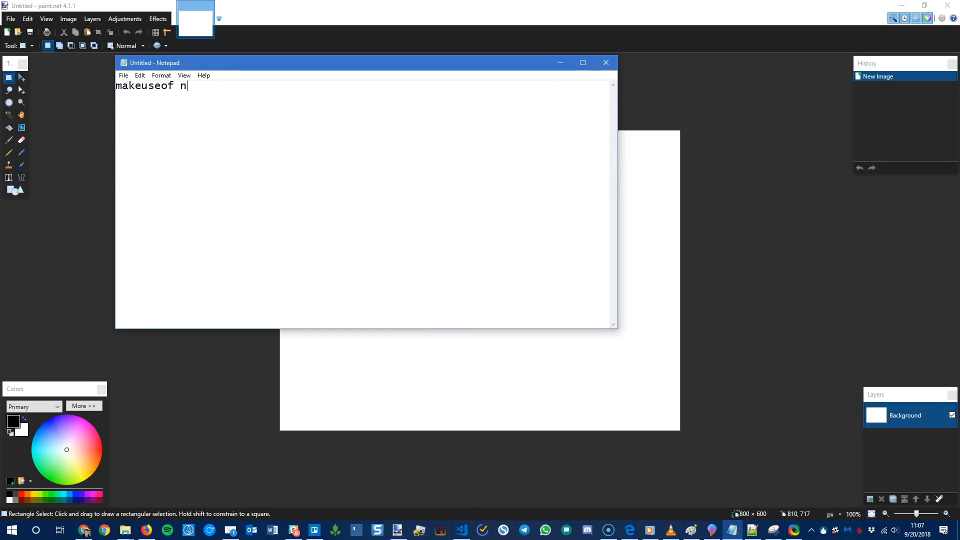
type("otepad")
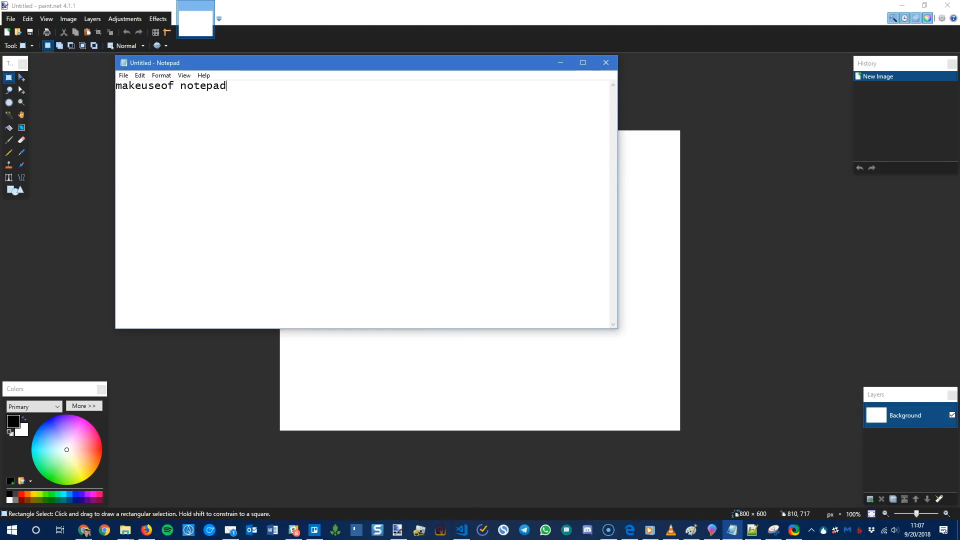
left_click(203, 76)
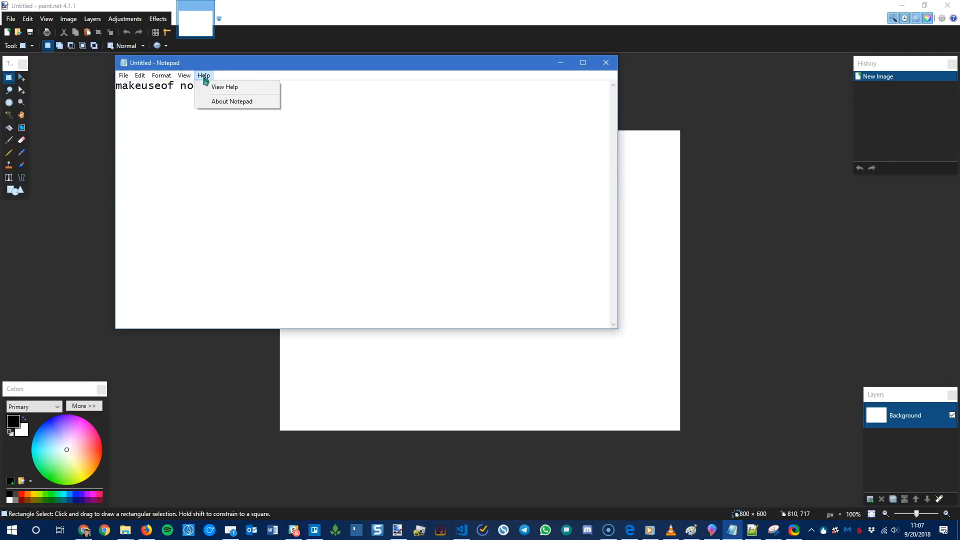
left_click(140, 76)
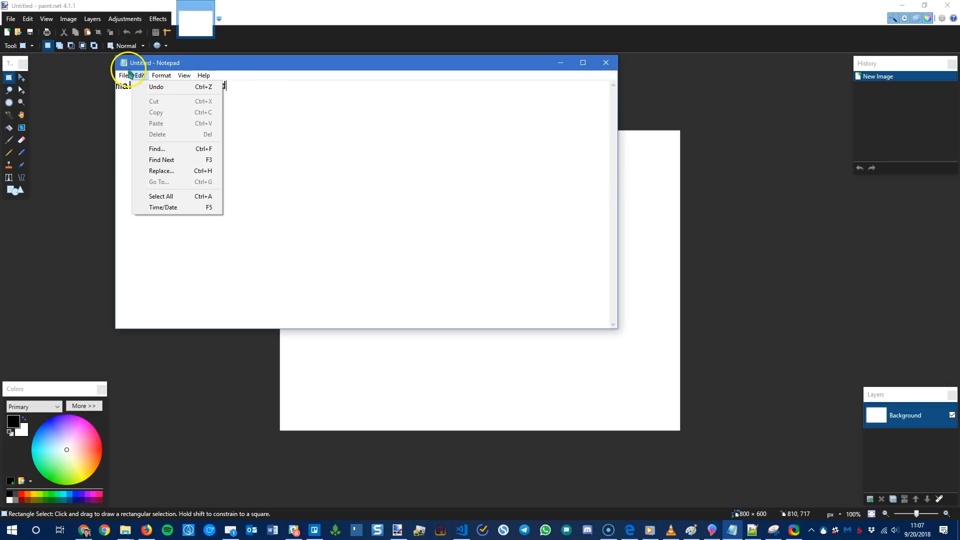
left_click(161, 74)
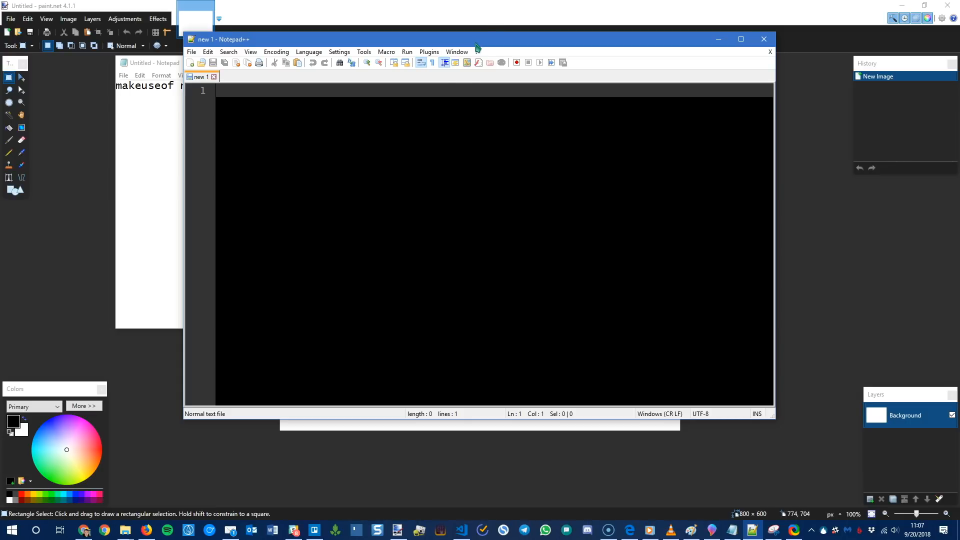
left_click(276, 51)
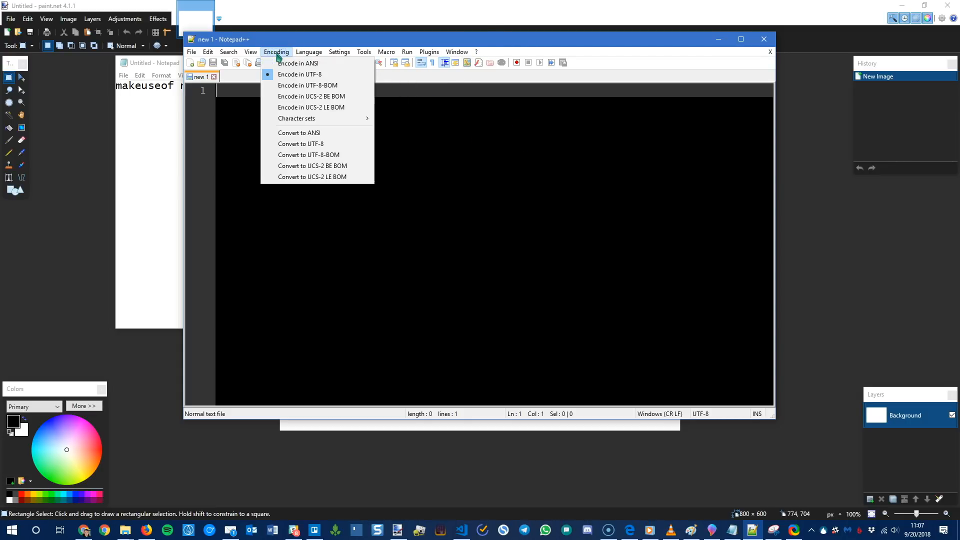
left_click(250, 52)
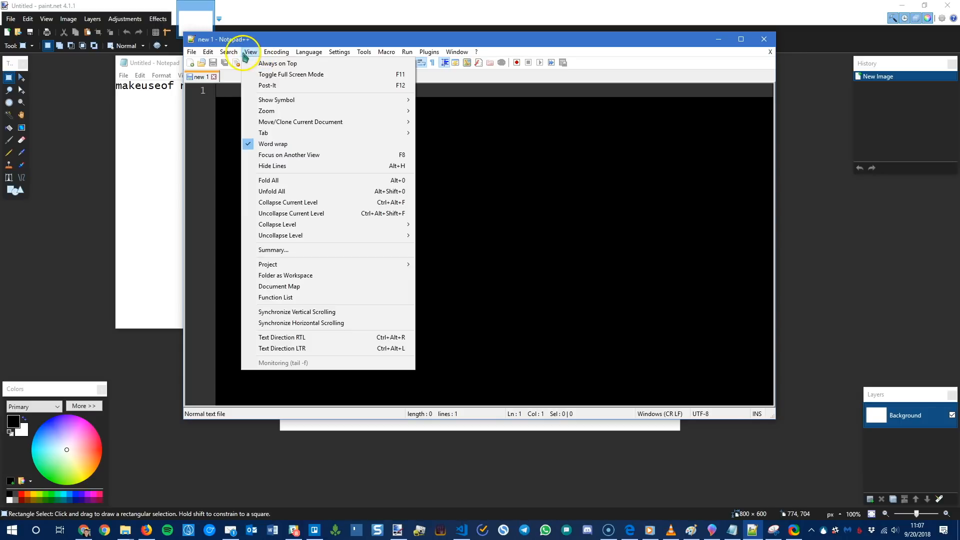
mouse_move(322, 314)
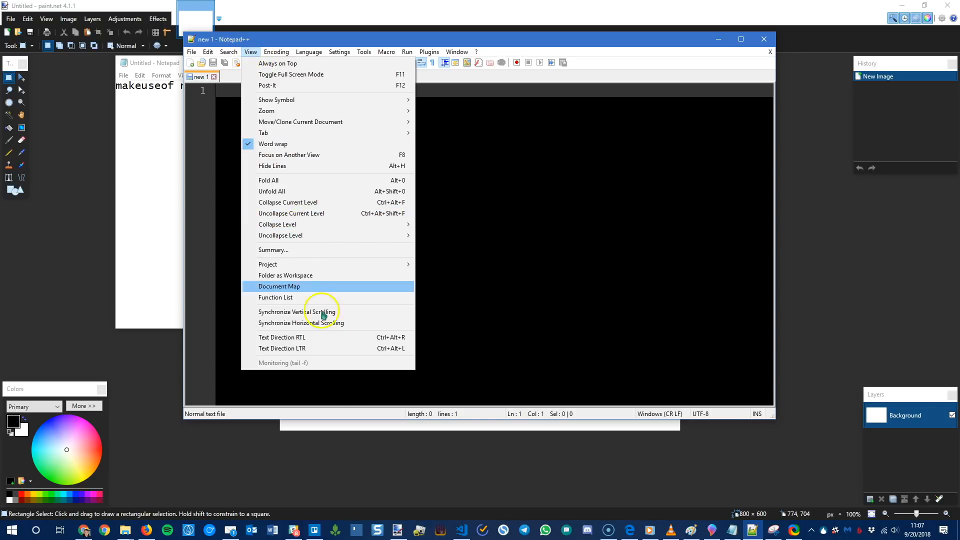
left_click(309, 52)
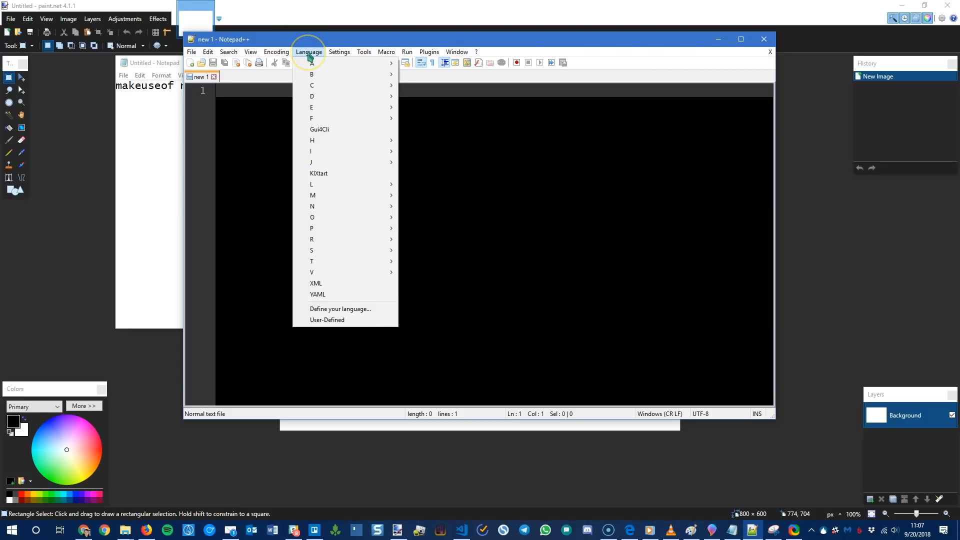
mouse_move(311, 85)
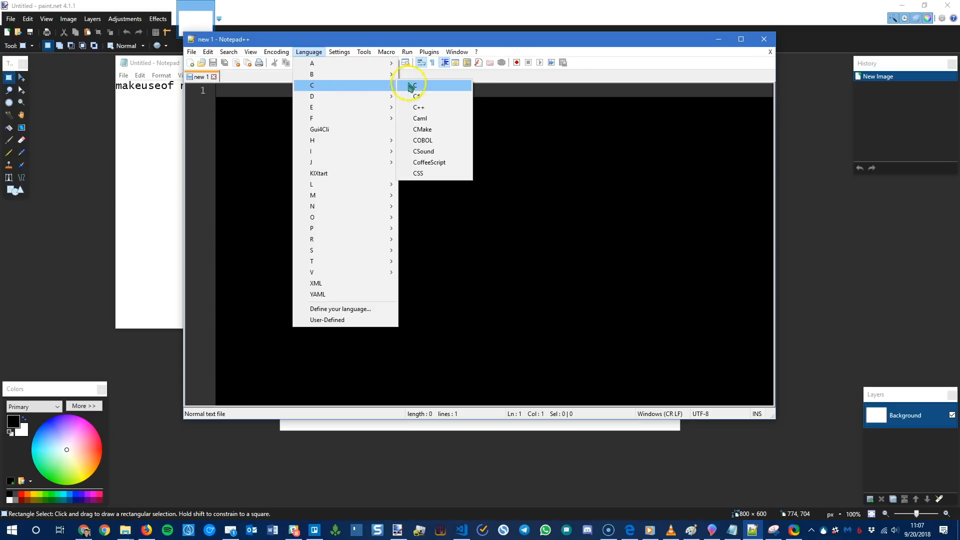
mouse_move(435, 108)
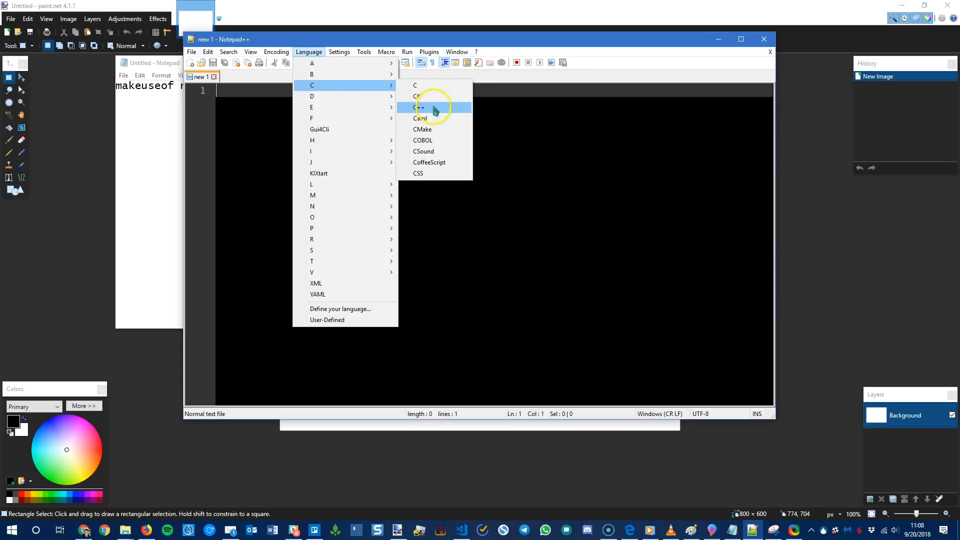
left_click(420, 107)
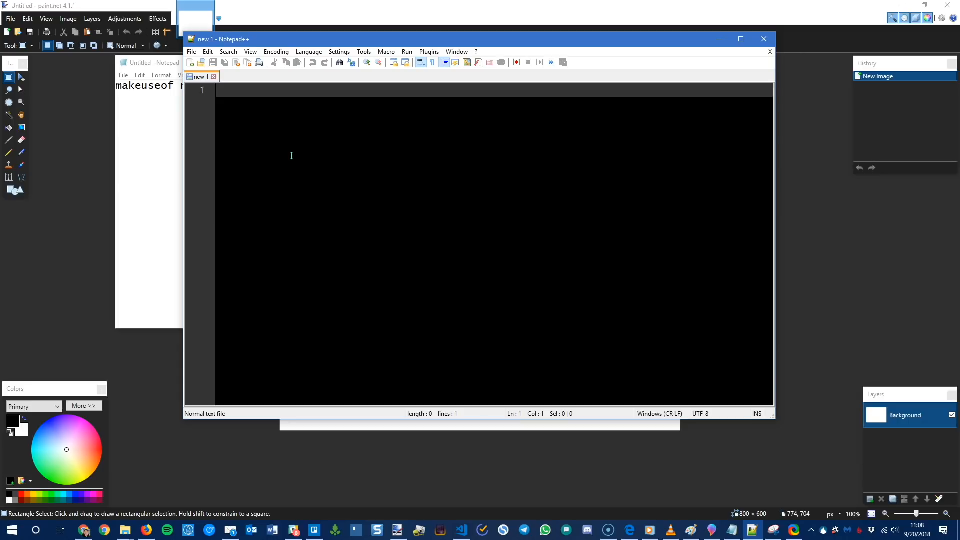
left_click(339, 51)
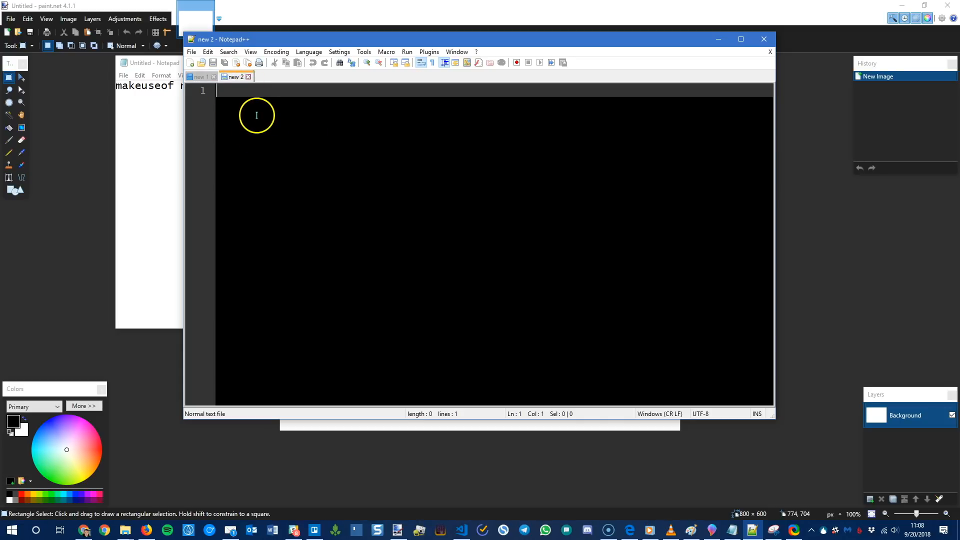
left_click(247, 76)
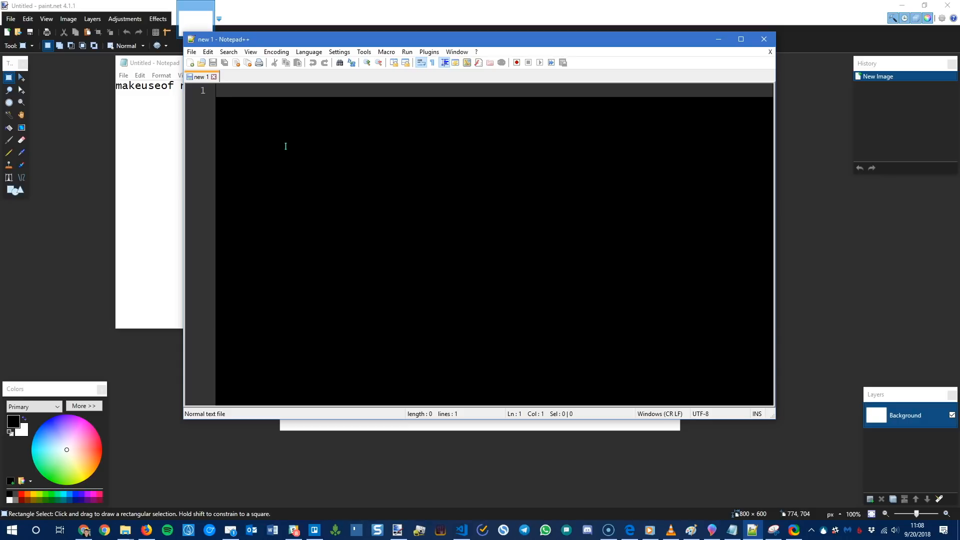
left_click(430, 52)
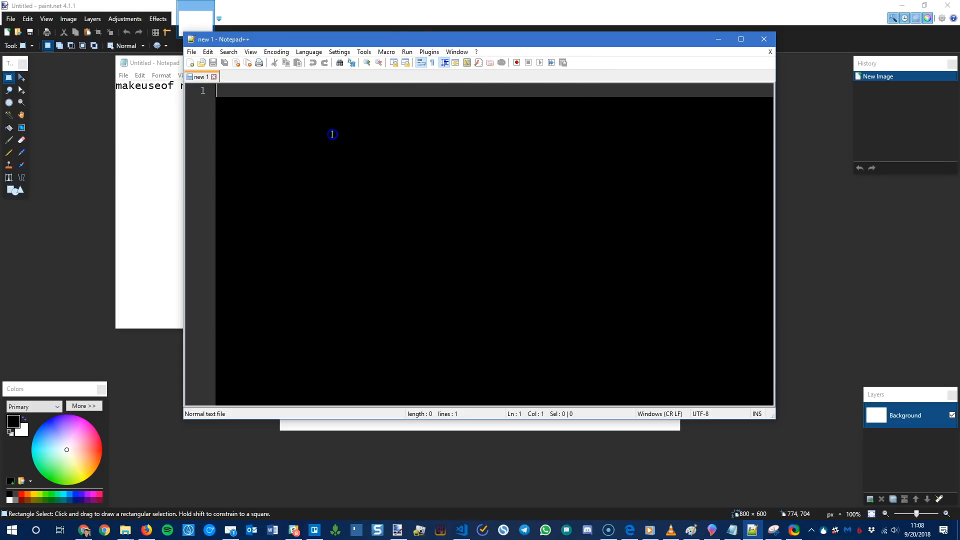
mouse_move(347, 143)
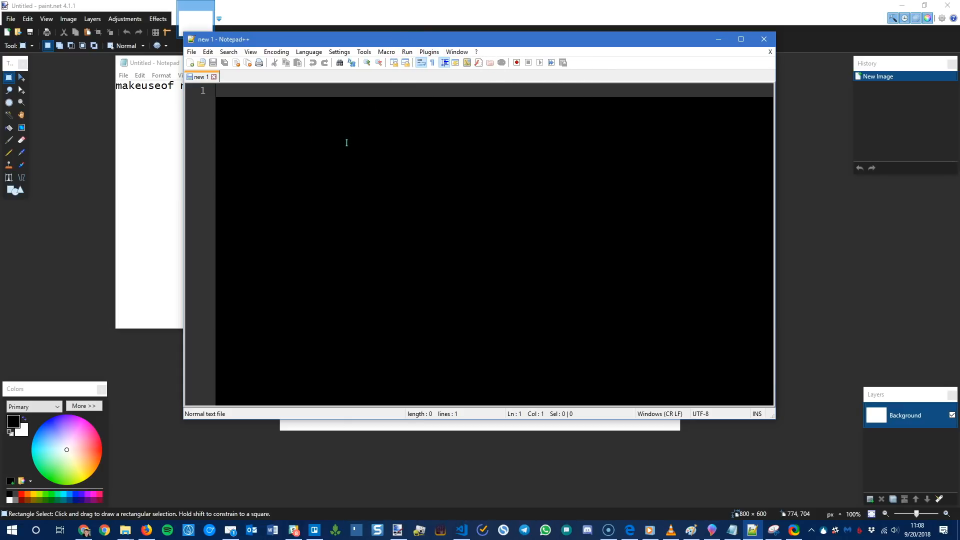
mouse_move(349, 146)
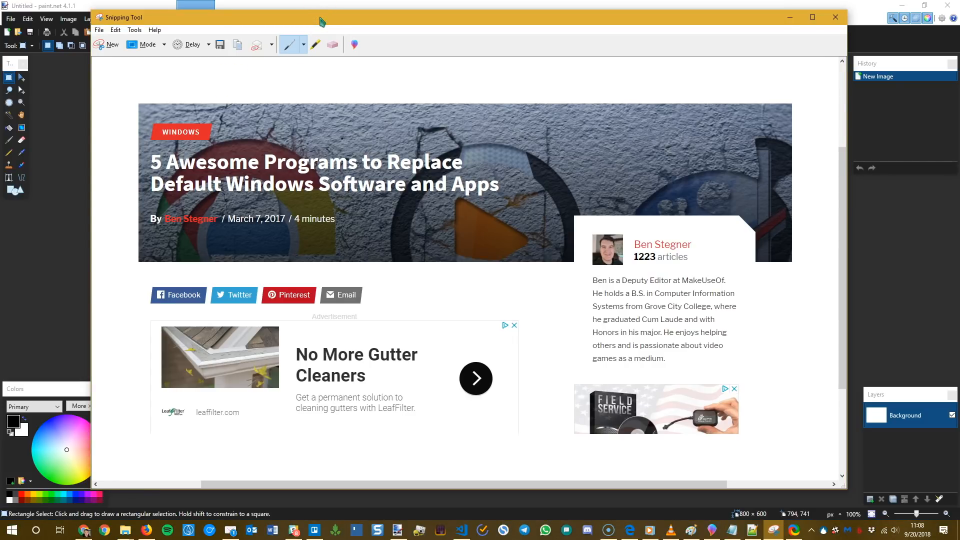
mouse_move(379, 25)
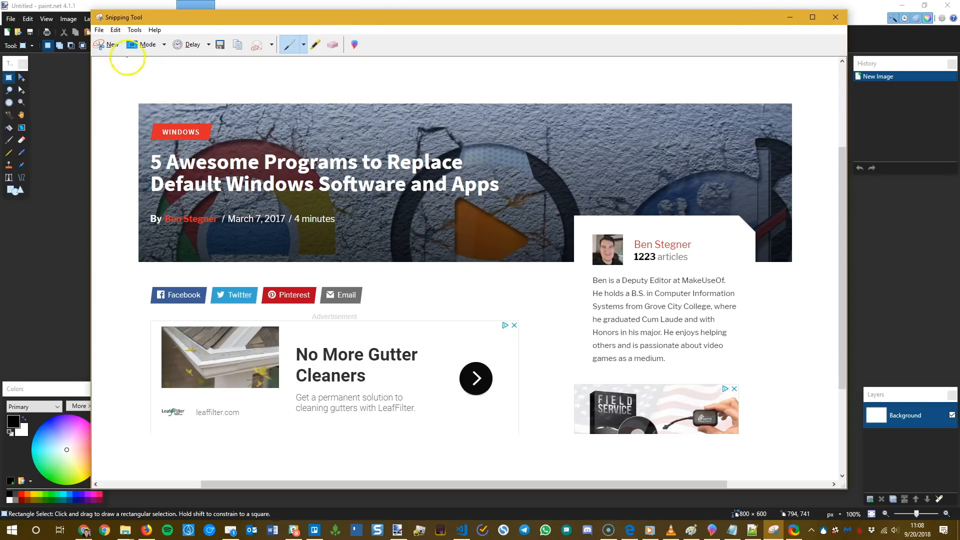
mouse_move(202, 129)
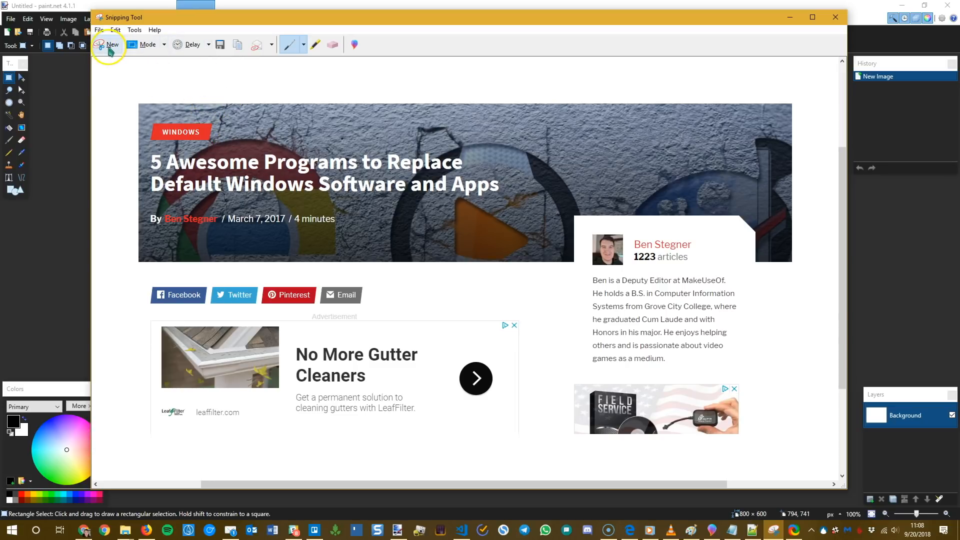
Take a new snip of the Notepad++ window and switch to the Eraser.
left_click(107, 44)
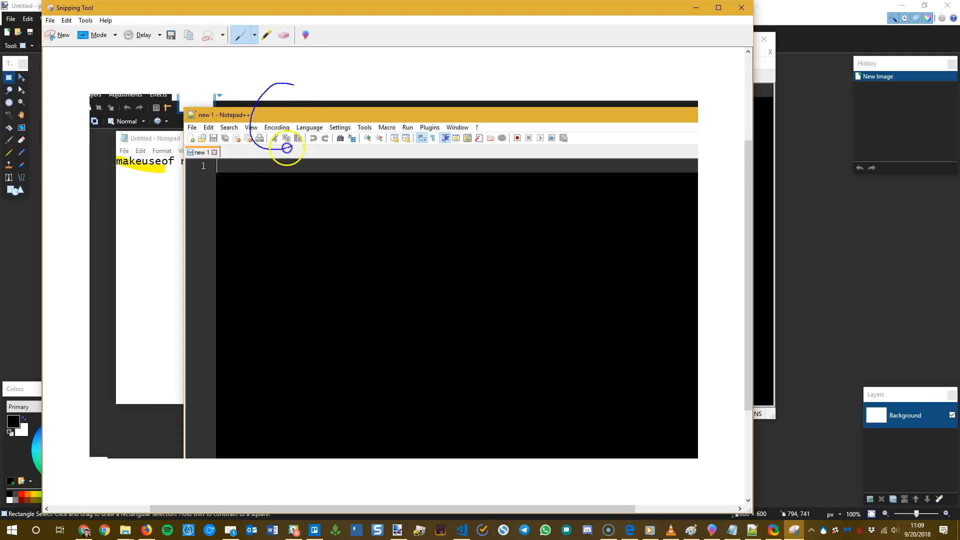
left_click(283, 35)
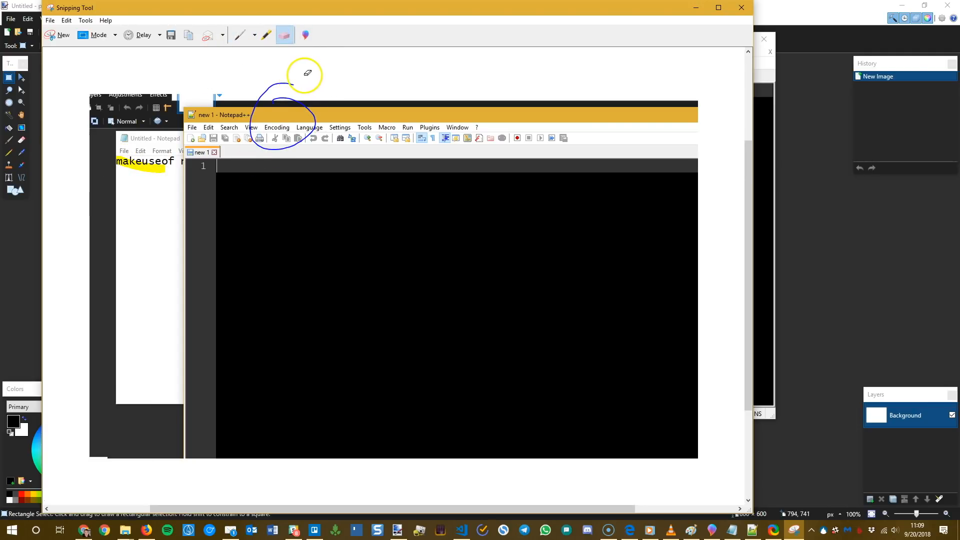
mouse_move(305, 35)
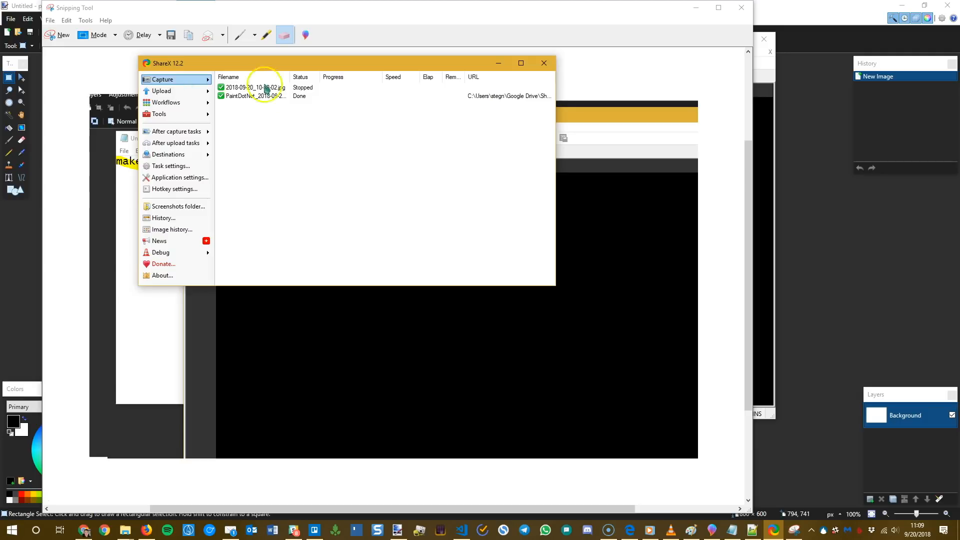
Open ShareX's Capture menu to browse its capture modes.
left_click(162, 79)
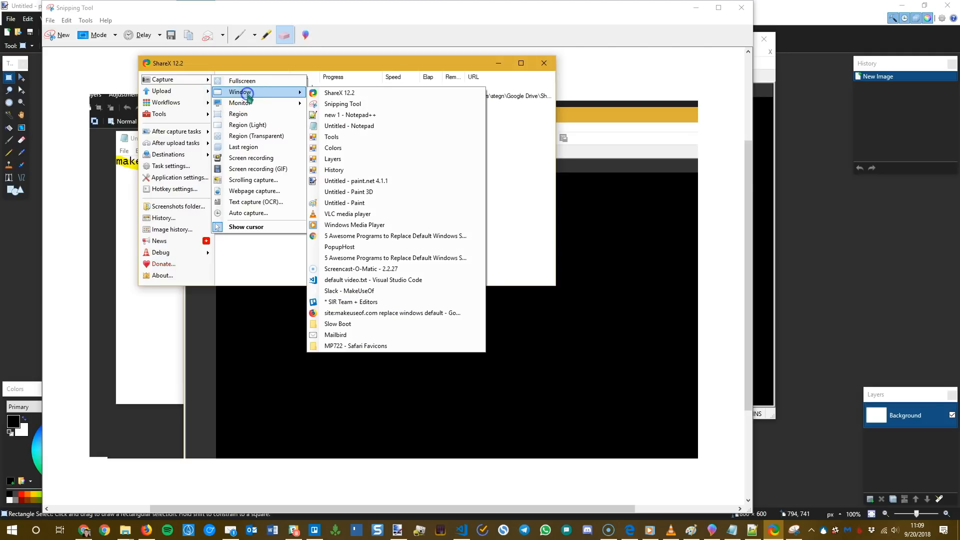
mouse_move(240, 102)
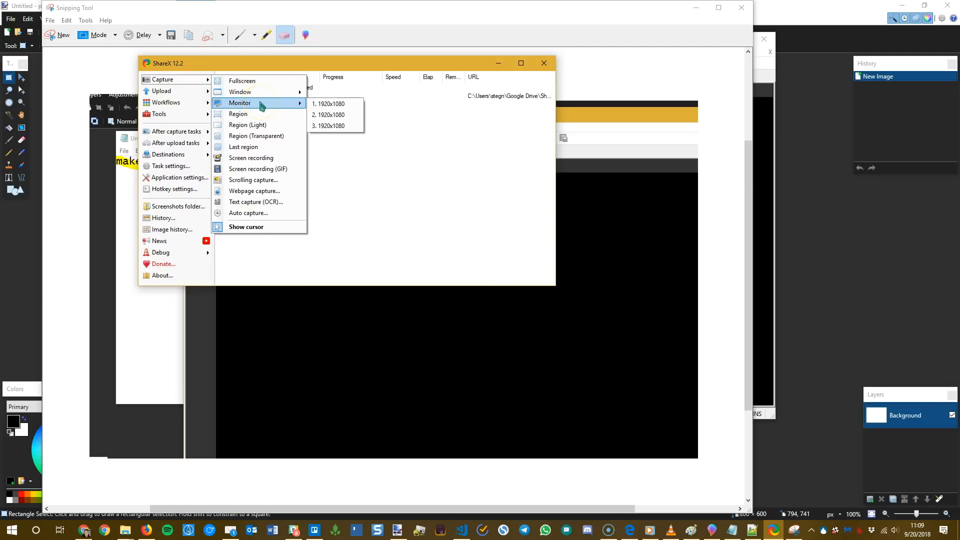
mouse_move(254, 190)
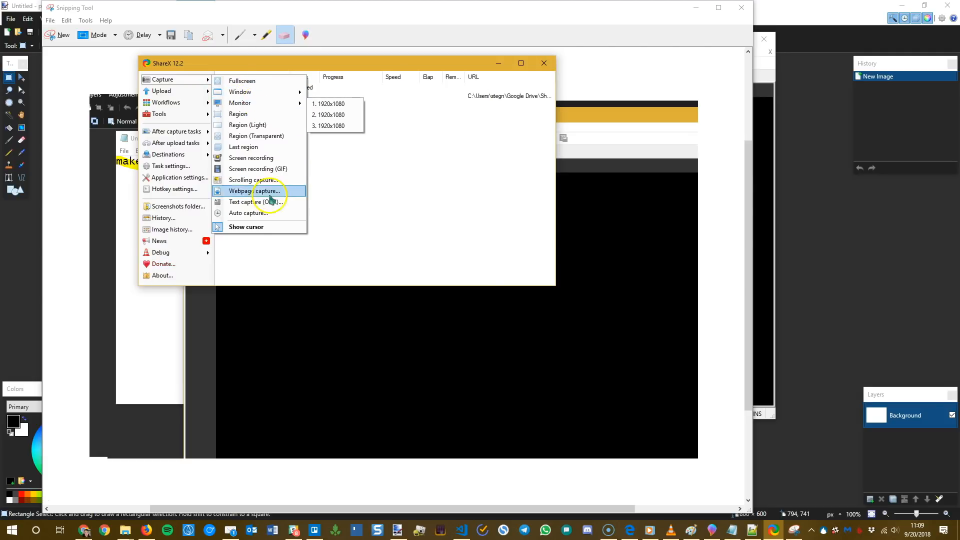
mouse_move(253, 180)
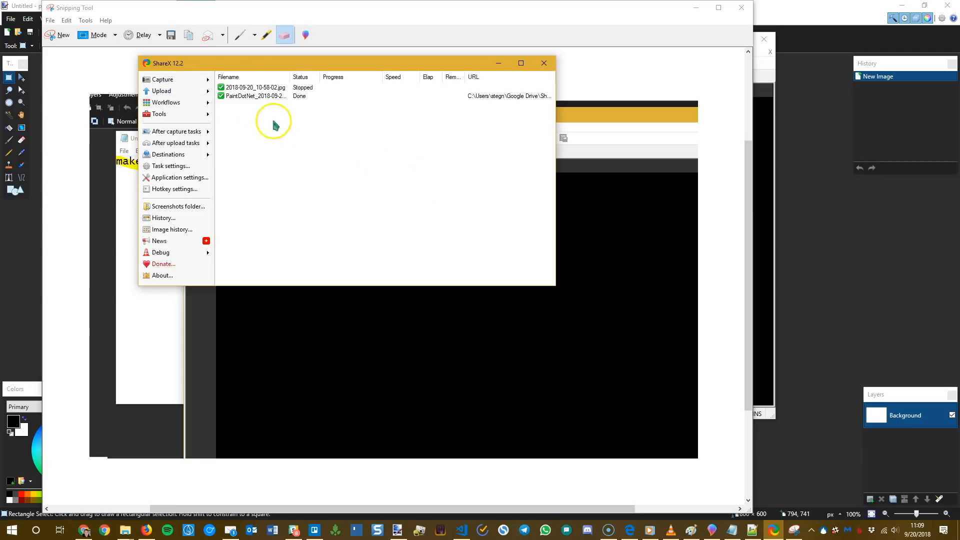
mouse_move(166, 102)
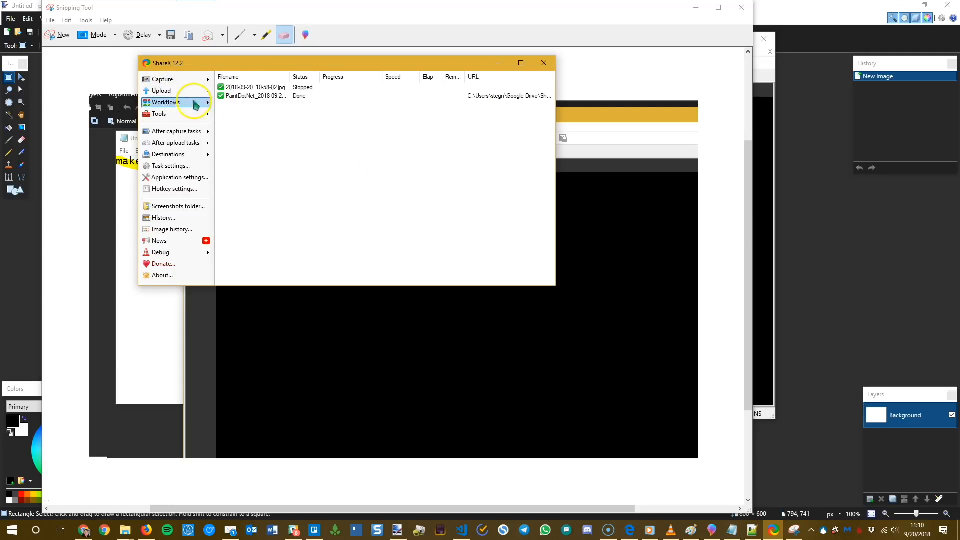
mouse_move(251, 92)
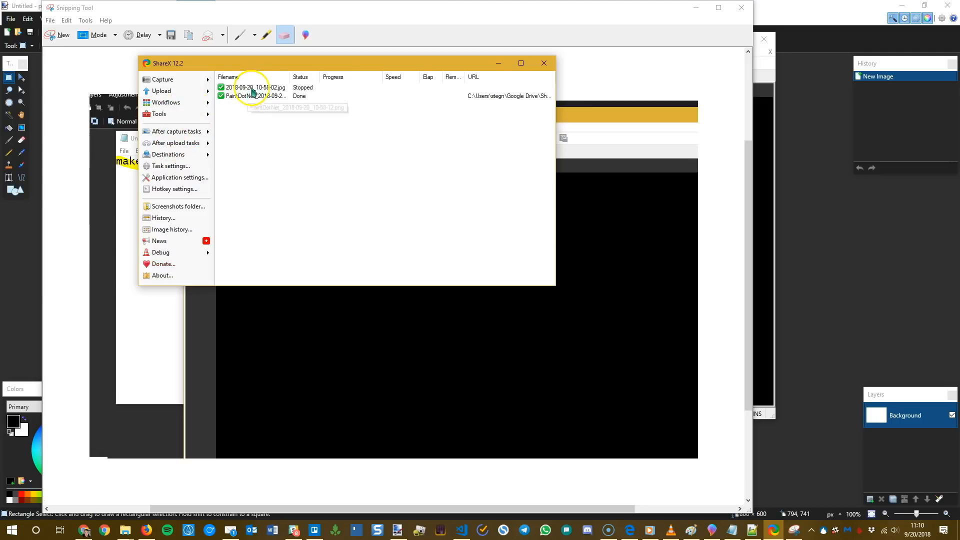
double_click(252, 87)
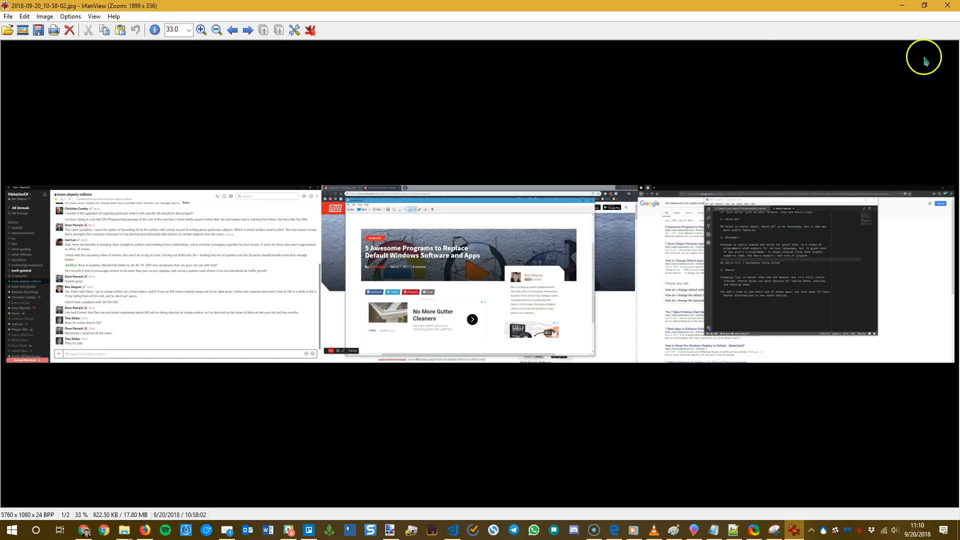
right_click(239, 96)
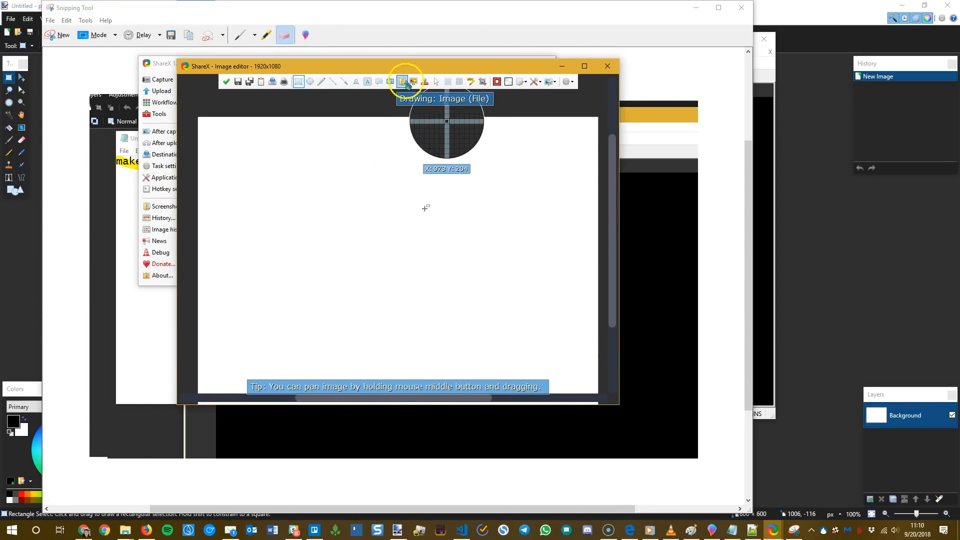
left_click(436, 82)
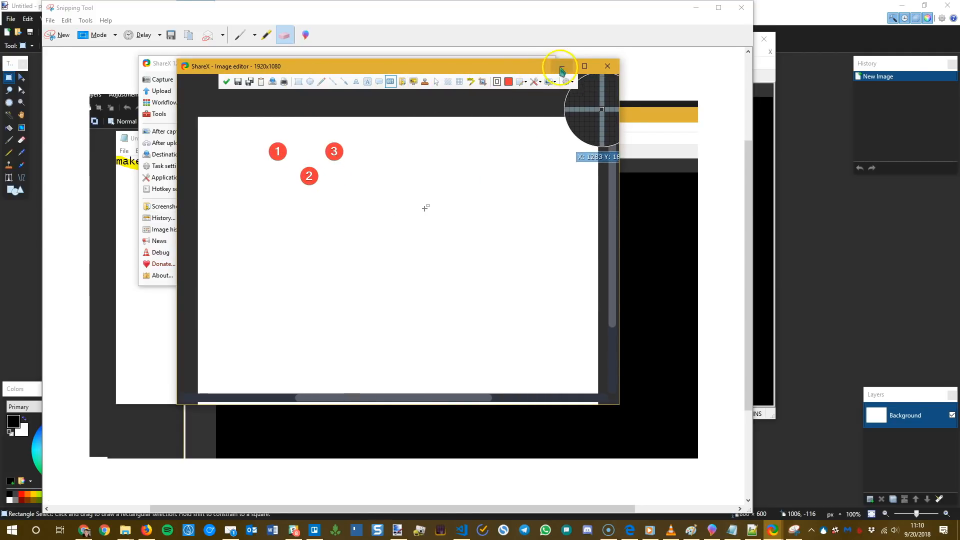
left_click(560, 66)
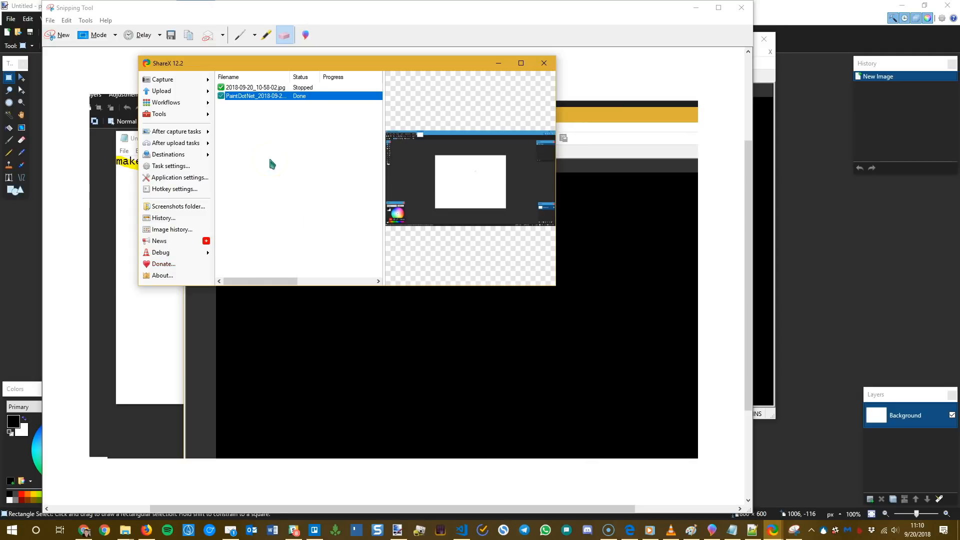
Open ShareX's Workflows list, then its After capture tasks options.
left_click(165, 102)
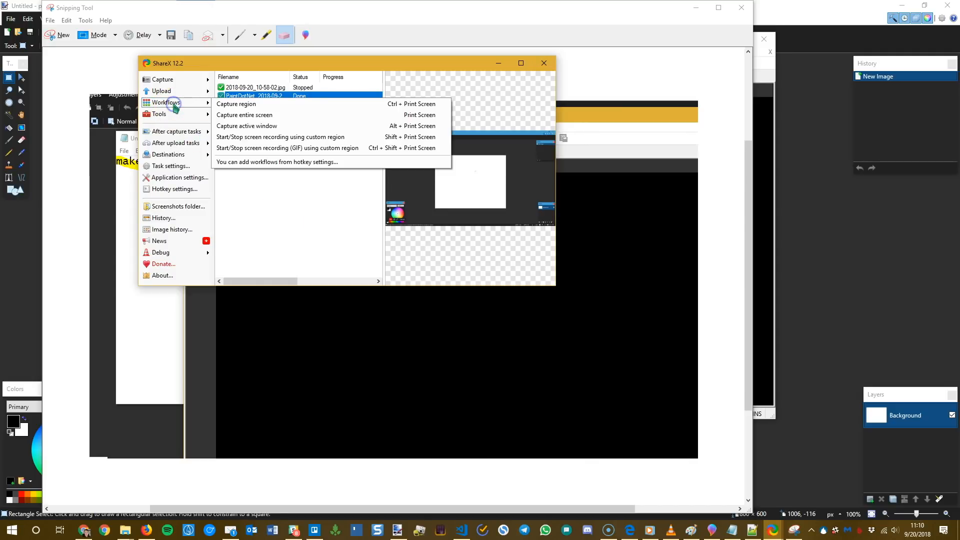
left_click(175, 131)
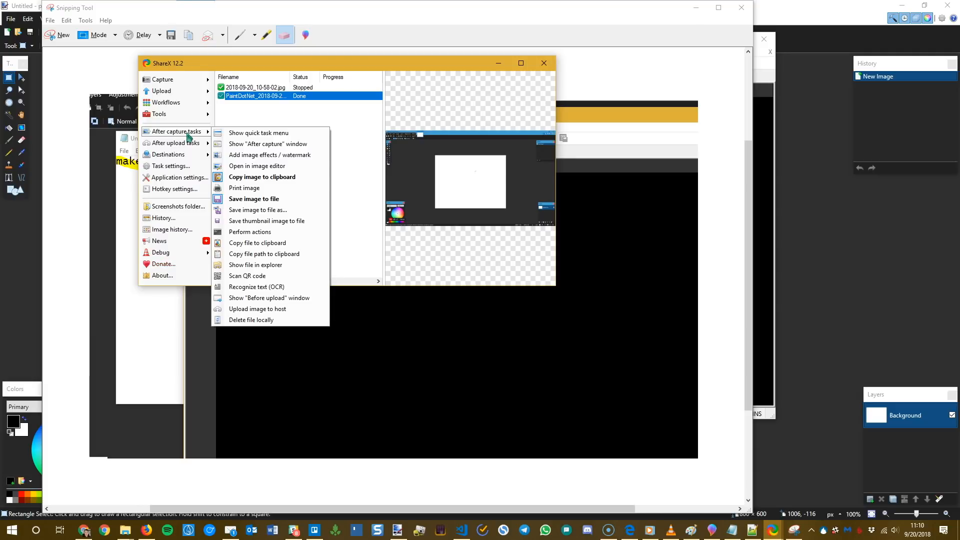
mouse_move(254, 198)
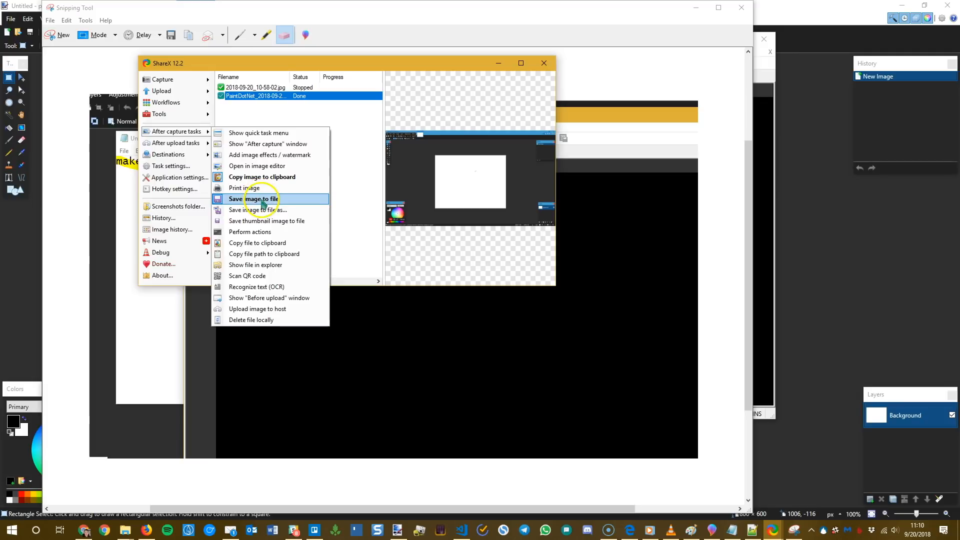
mouse_move(270, 276)
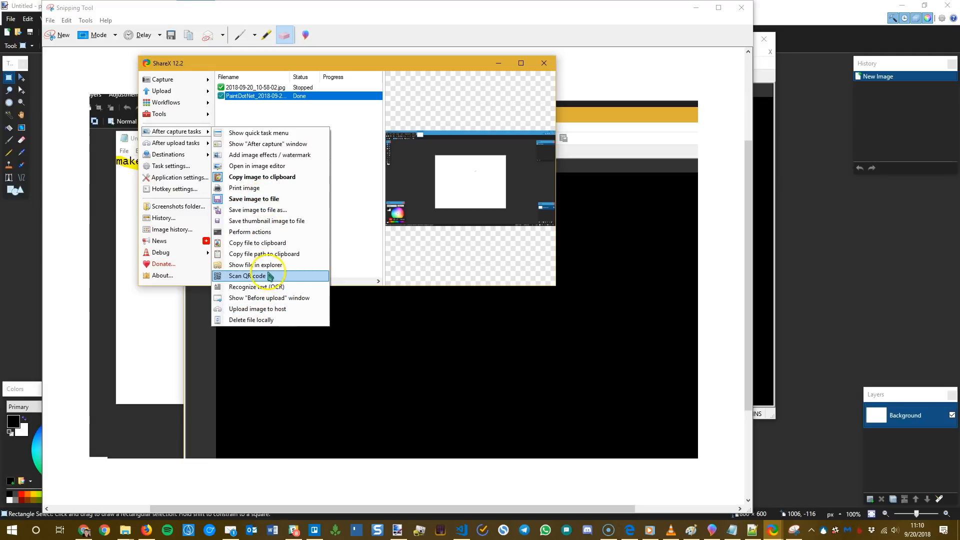
mouse_move(269, 265)
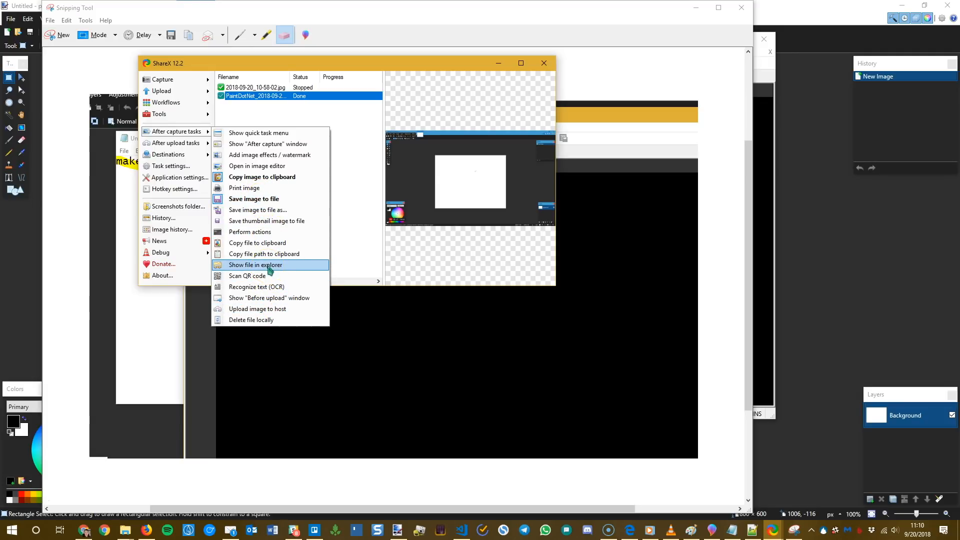